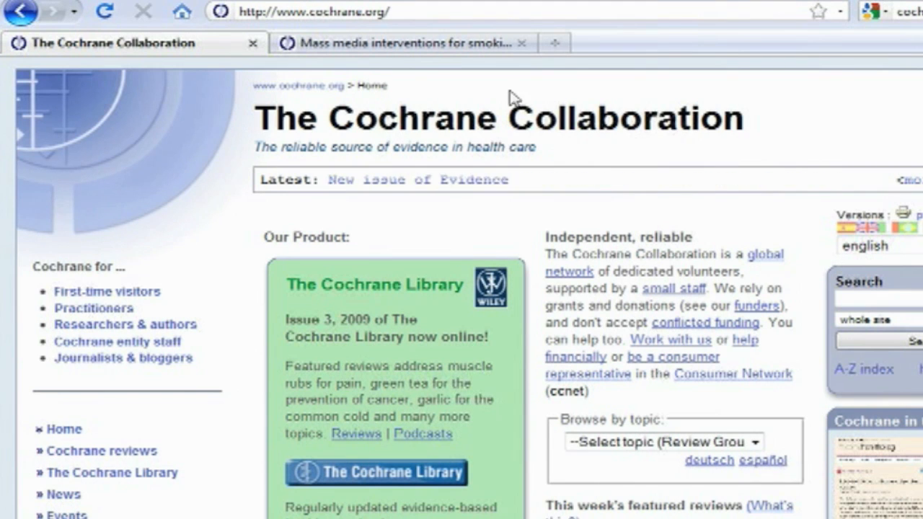
- Switch to the browser tab with the Cochrane mass media interventions review
left_click(397, 44)
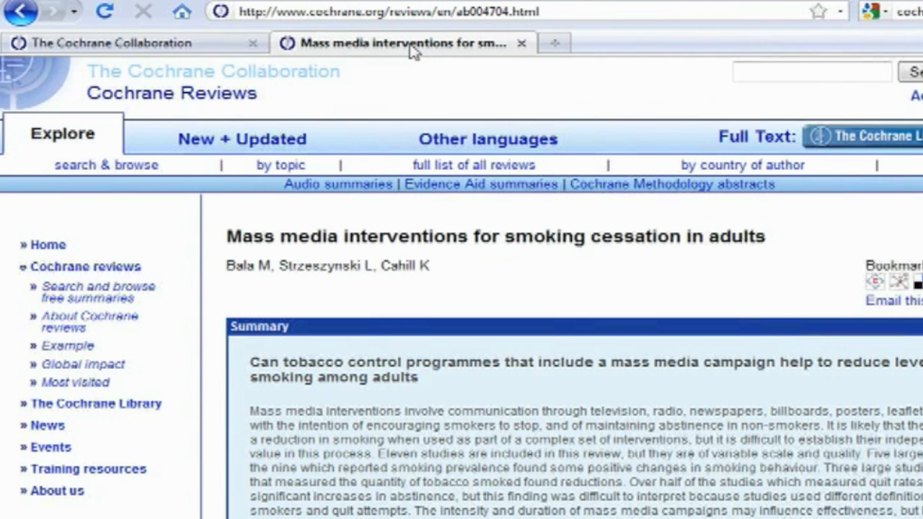
mouse_move(575, 309)
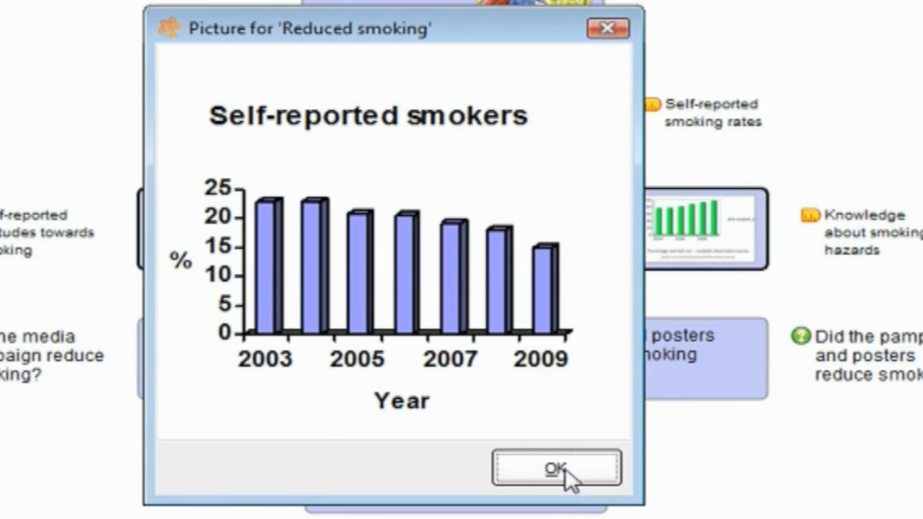
- Close the self-reported smokers chart to return to the title slice
left_click(551, 470)
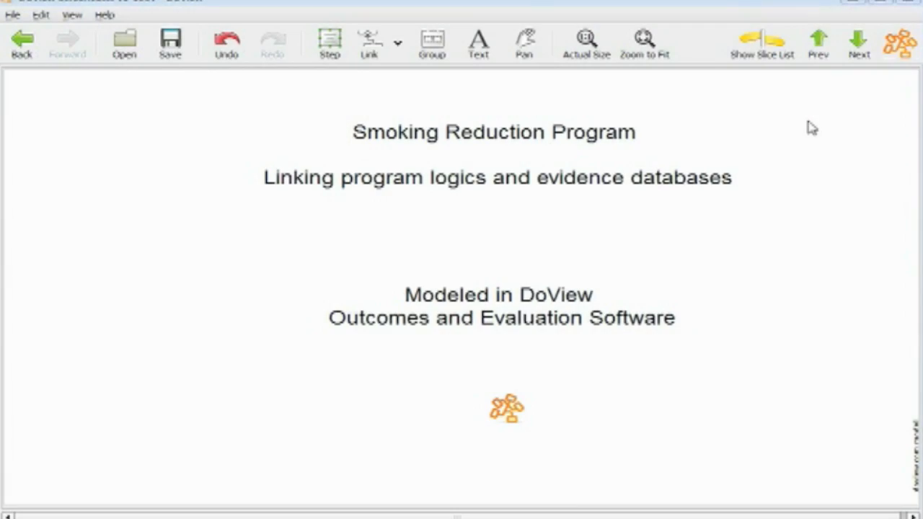
- View the Reduced smoking photo on the Individual Level diagram, then select the Media campaign evidence link
left_click(856, 39)
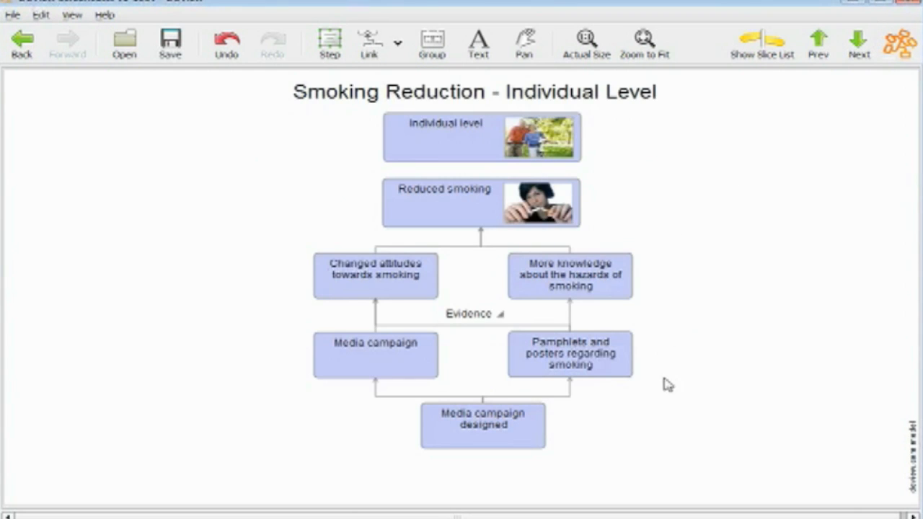
mouse_move(649, 386)
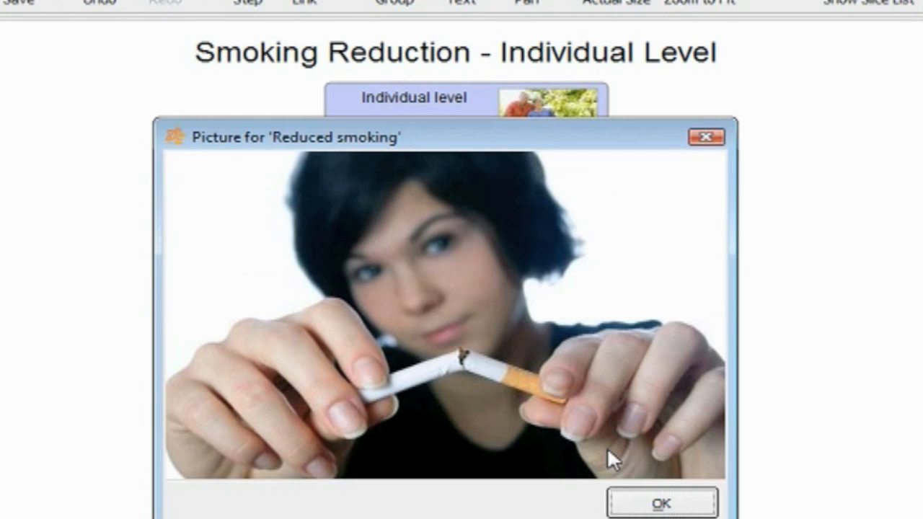
left_click(660, 502)
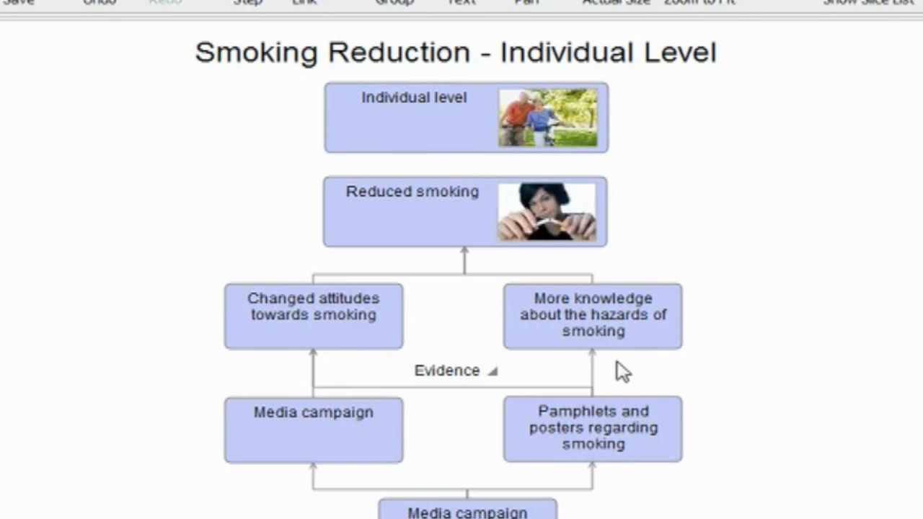
mouse_move(714, 346)
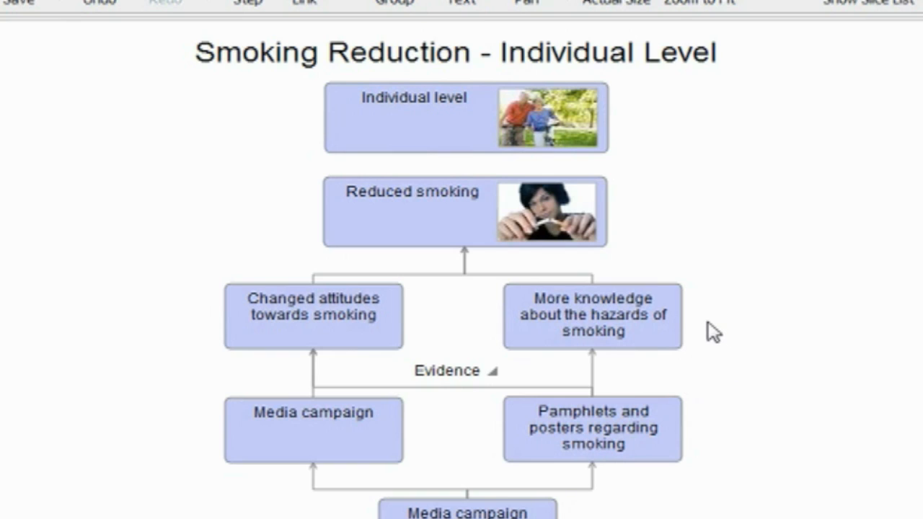
mouse_move(177, 399)
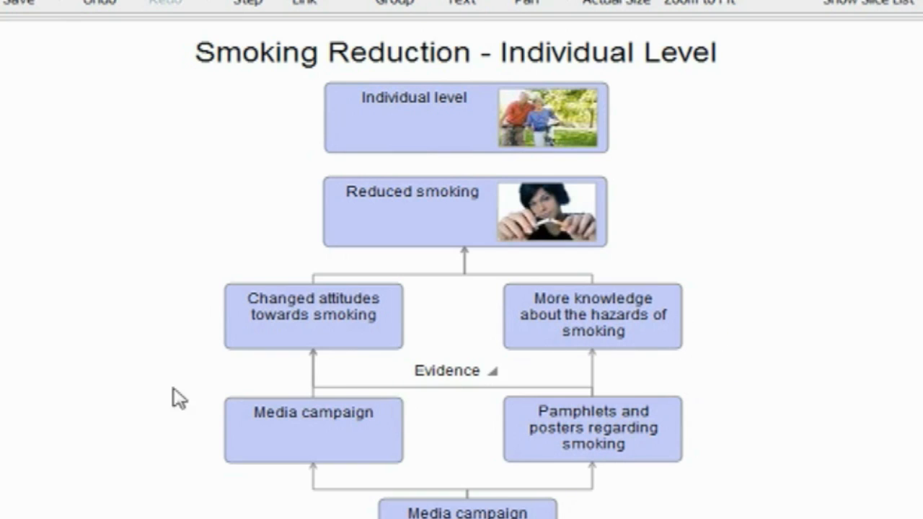
left_click(314, 431)
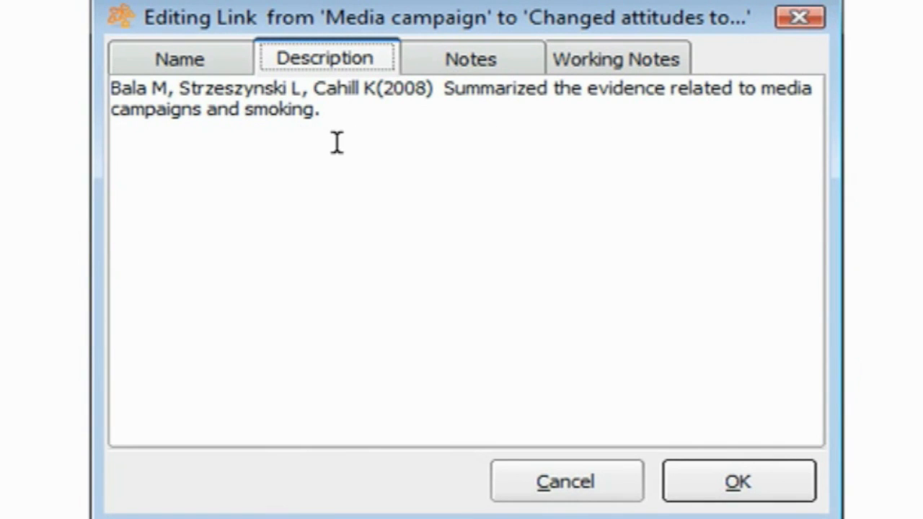
mouse_move(504, 147)
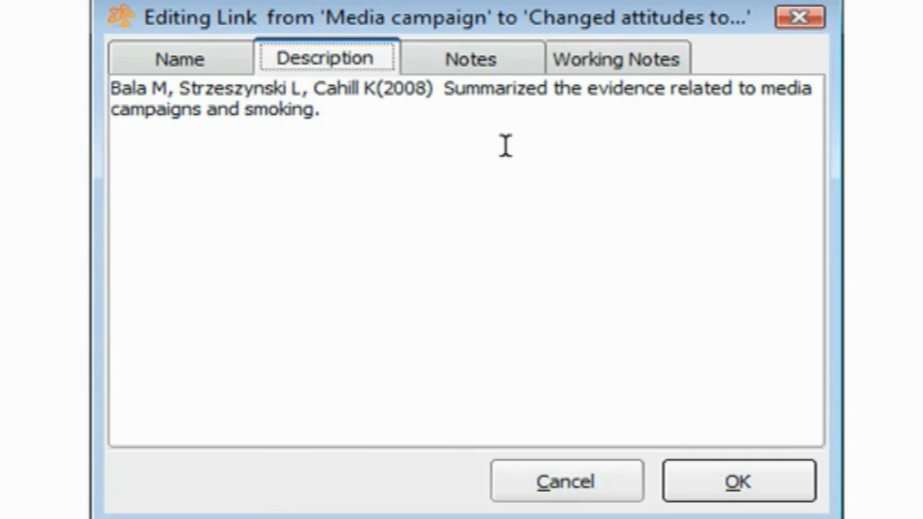
- Close the link details after reading the Bala, Strzeszynski, Cahill (2008) citation and read the Evidence slice
left_click(732, 482)
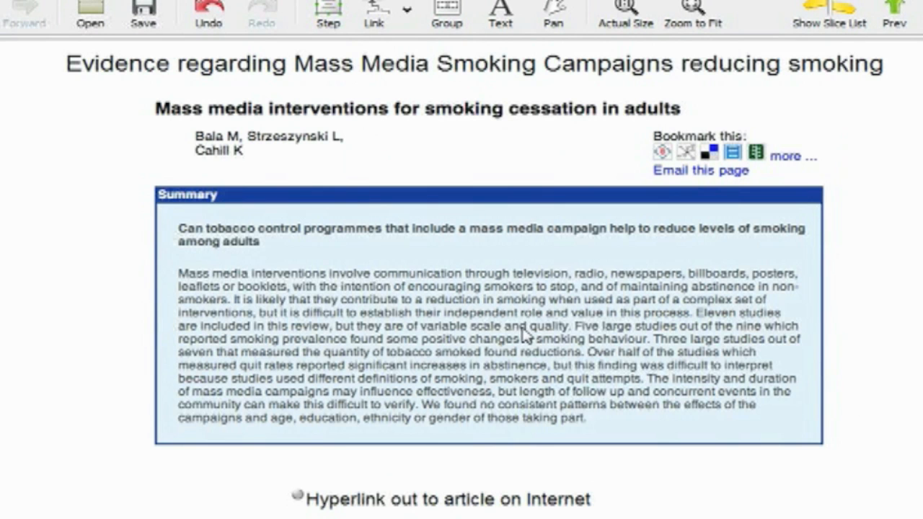
mouse_move(373, 142)
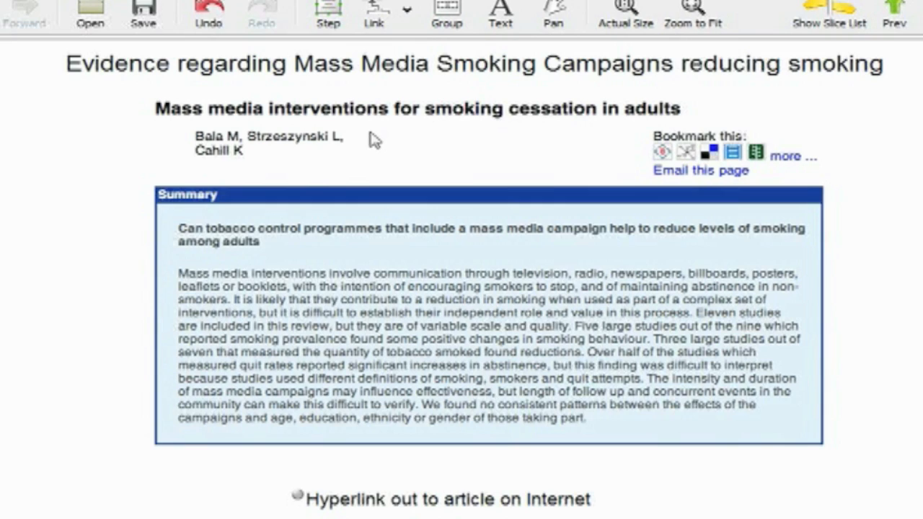
mouse_move(395, 142)
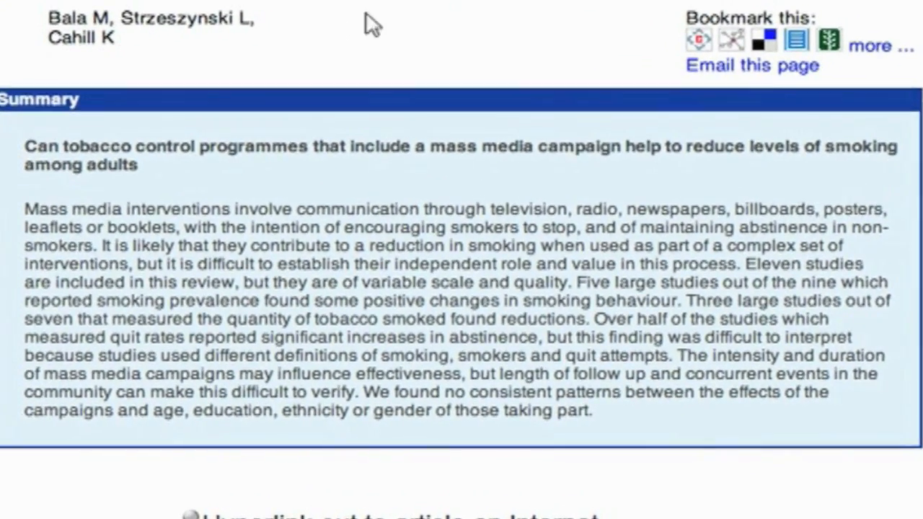
scroll("down", 3)
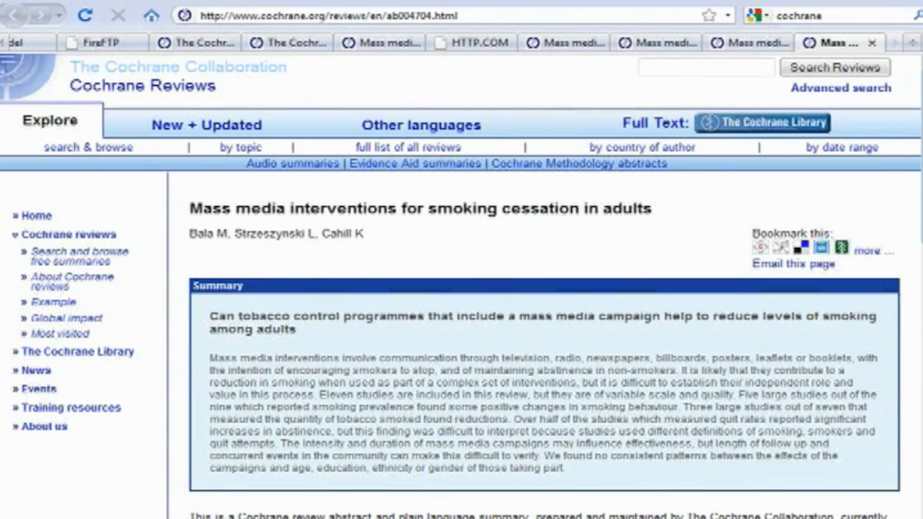
- Scroll the Cochrane review down to its Abstract section
scroll("down", 3)
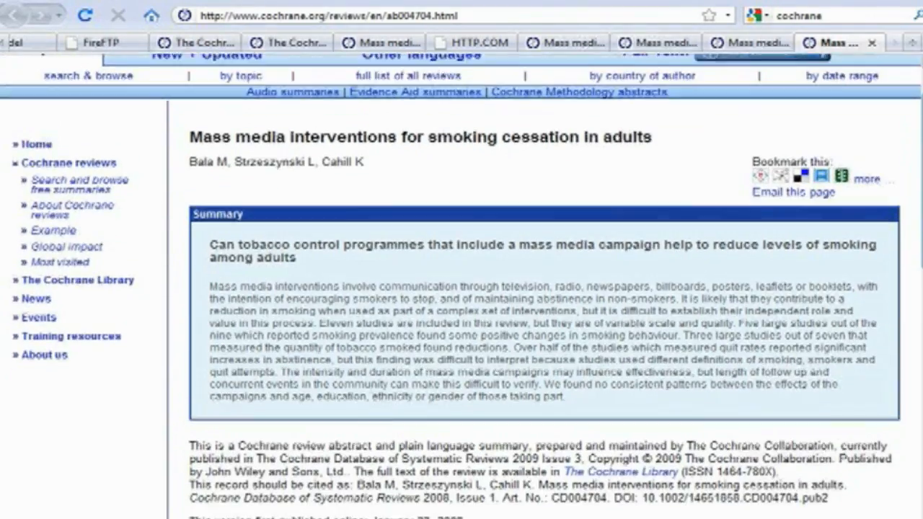
scroll("down", 3)
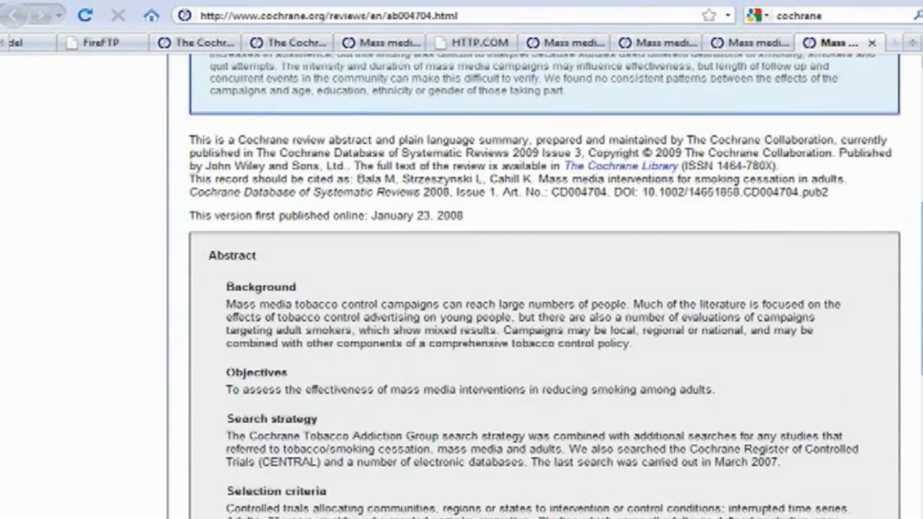
scroll("down", 3)
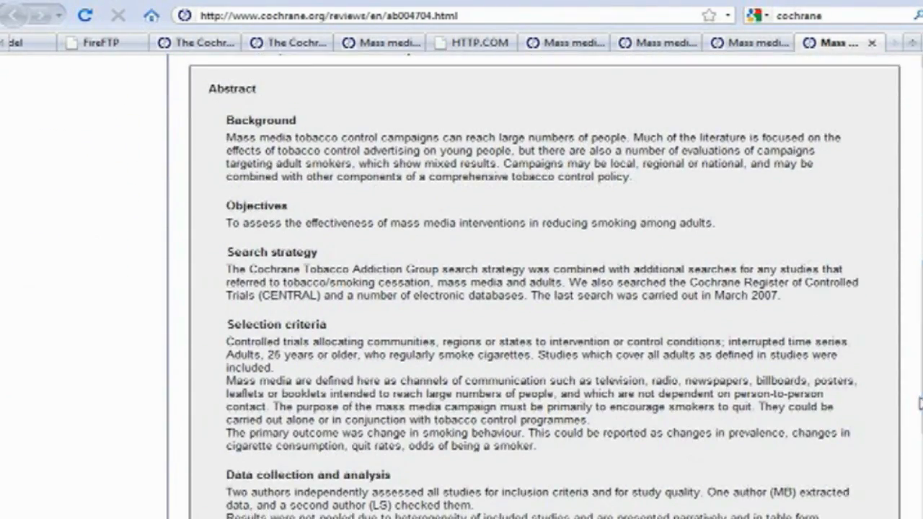
mouse_move(912, 416)
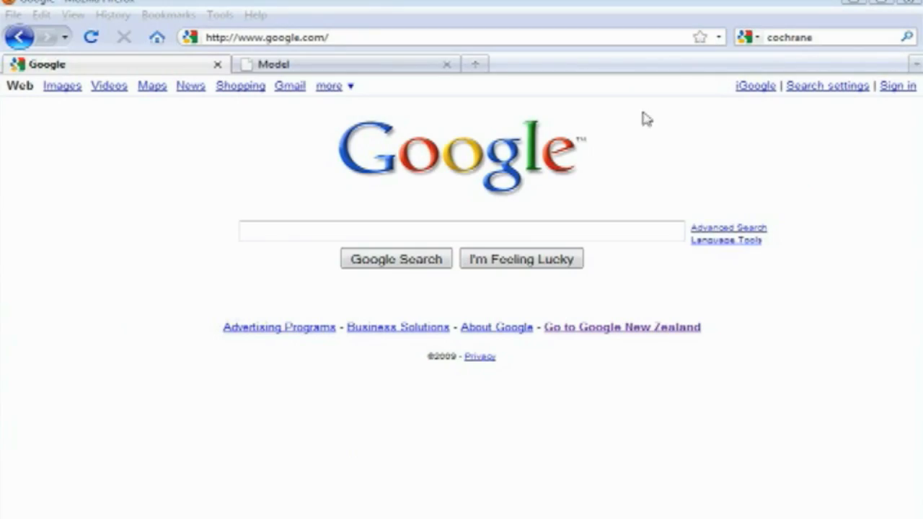
- Download a copy of the web page model and open it with DoView
left_click(286, 64)
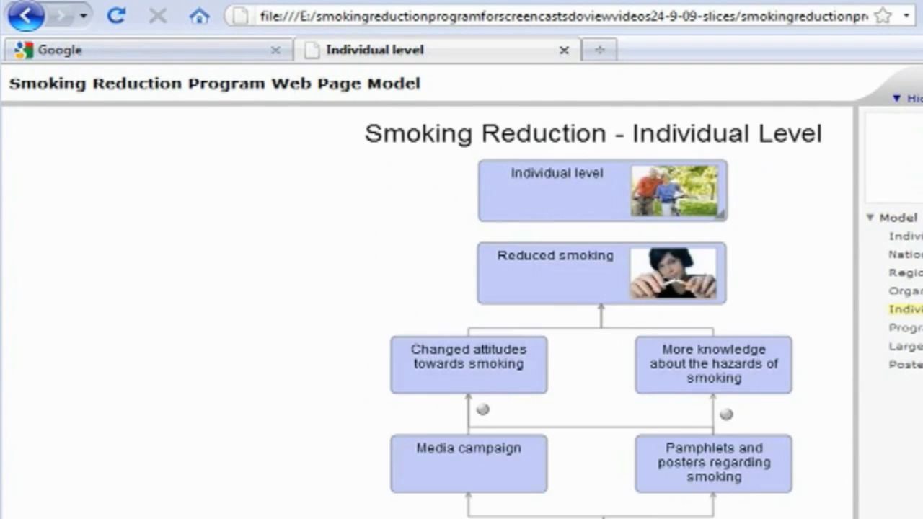
scroll("down", 3)
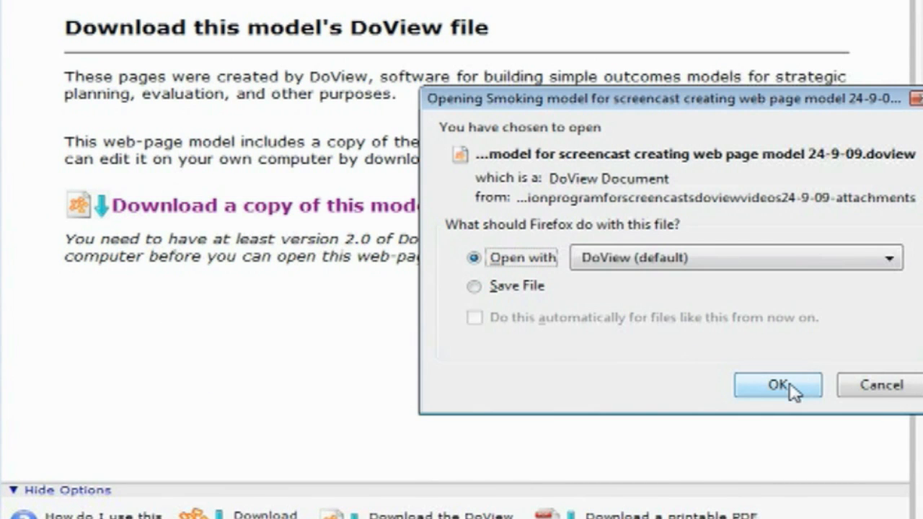
left_click(779, 385)
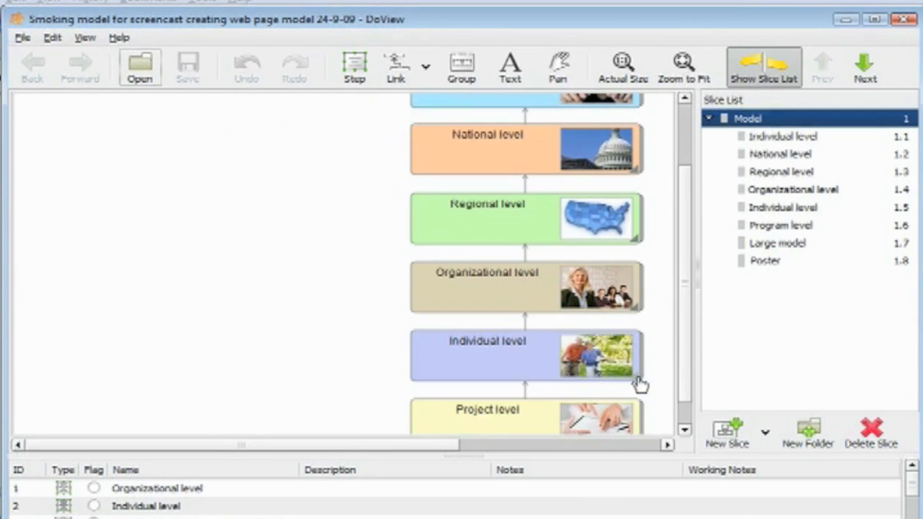
- Add a new box beside Media campaign on the Individual level diagram and start its label 'So'
left_click(789, 207)
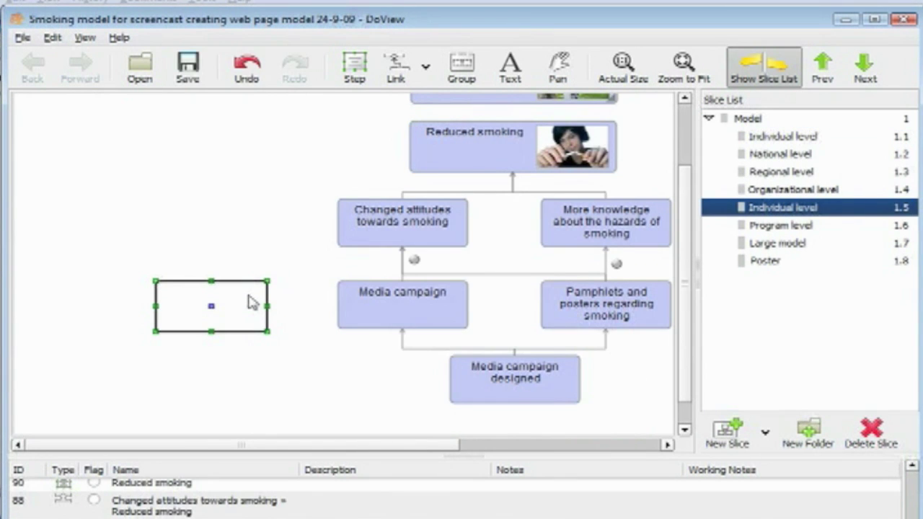
type("So")
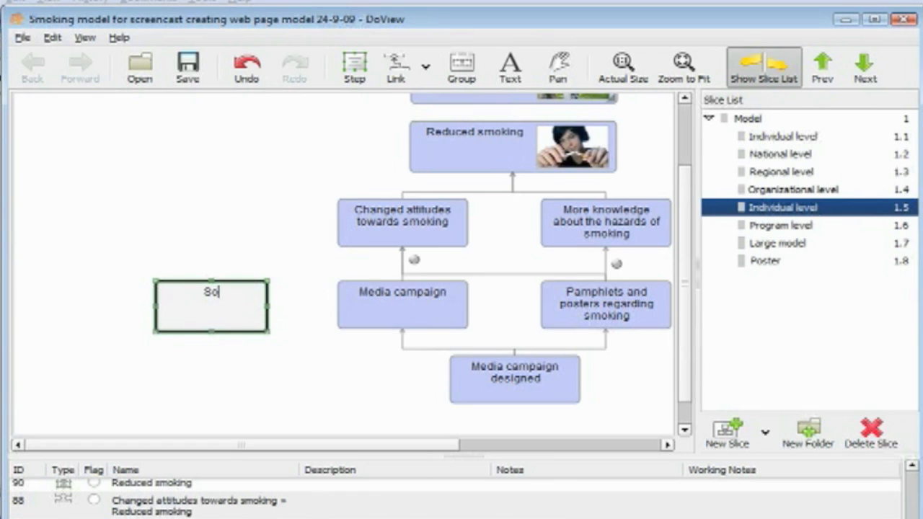